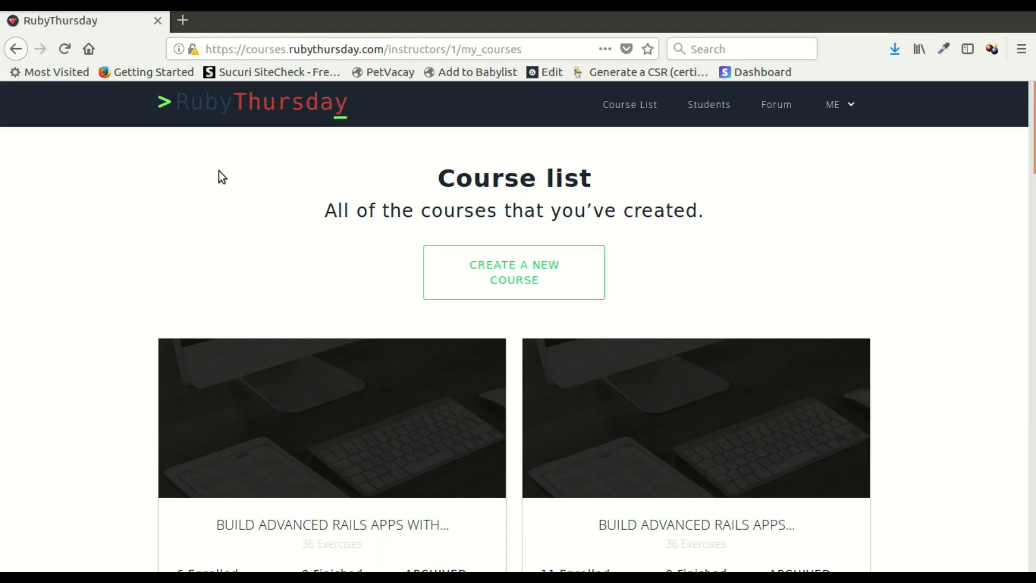
mouse_move(356, 351)
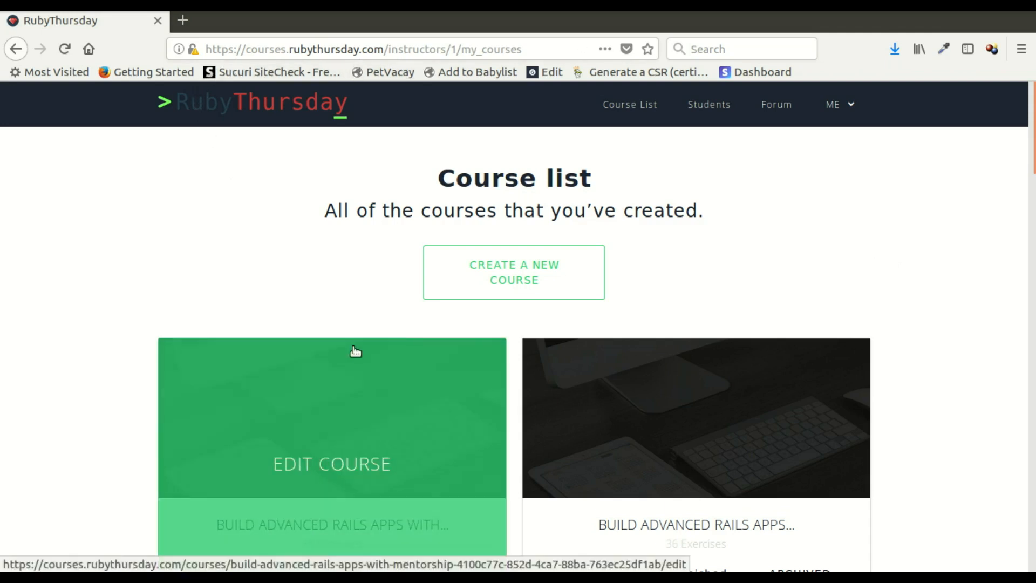
mouse_move(195, 53)
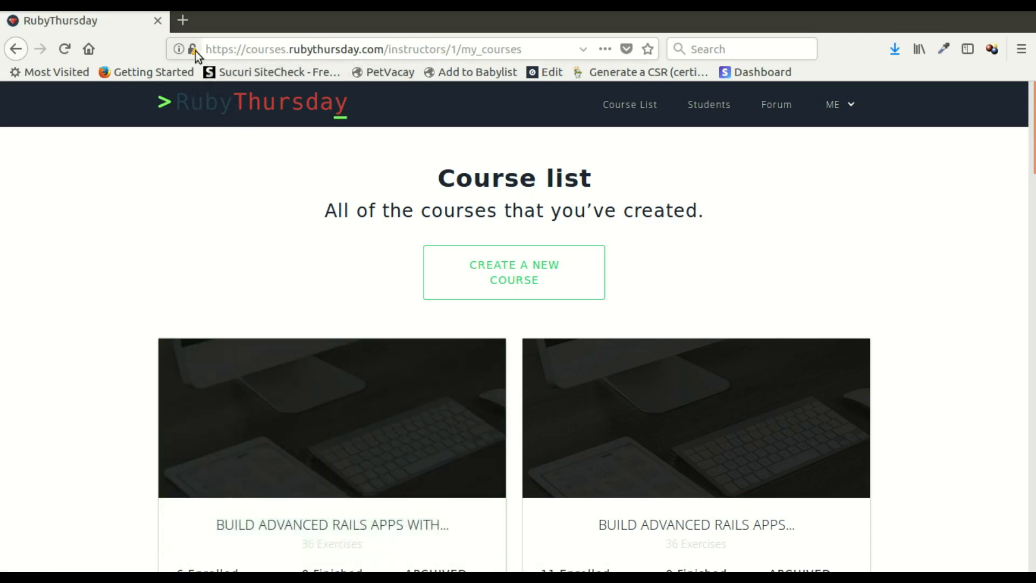
Show RubyThursday's connection security details revealing insecure images on the page.
left_click(194, 50)
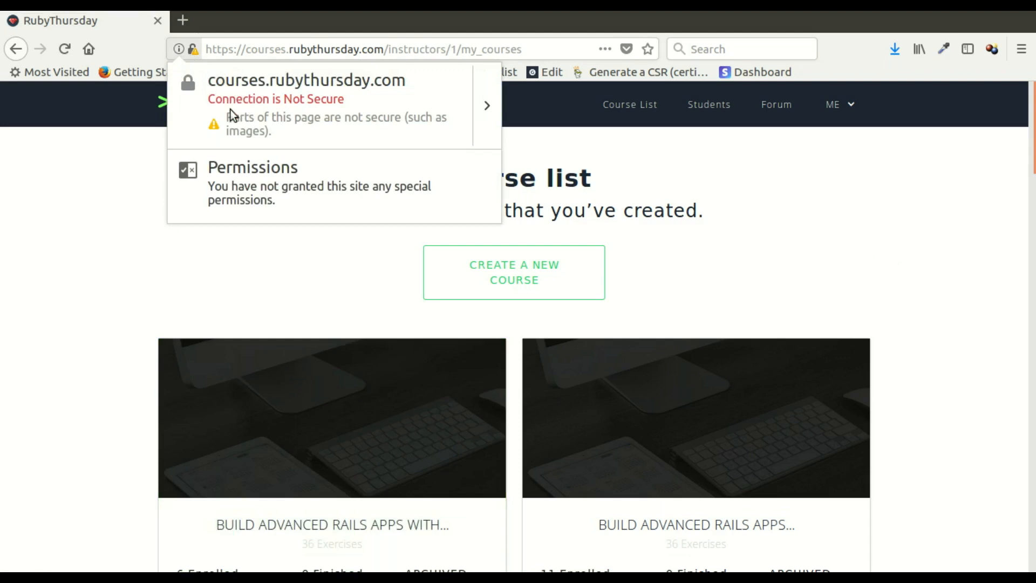
mouse_move(236, 140)
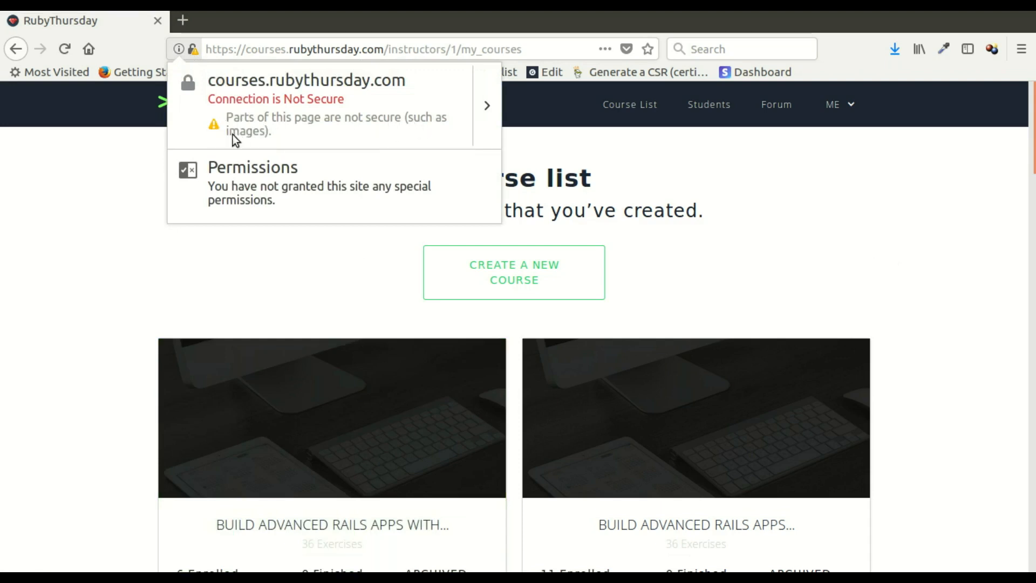
mouse_move(433, 142)
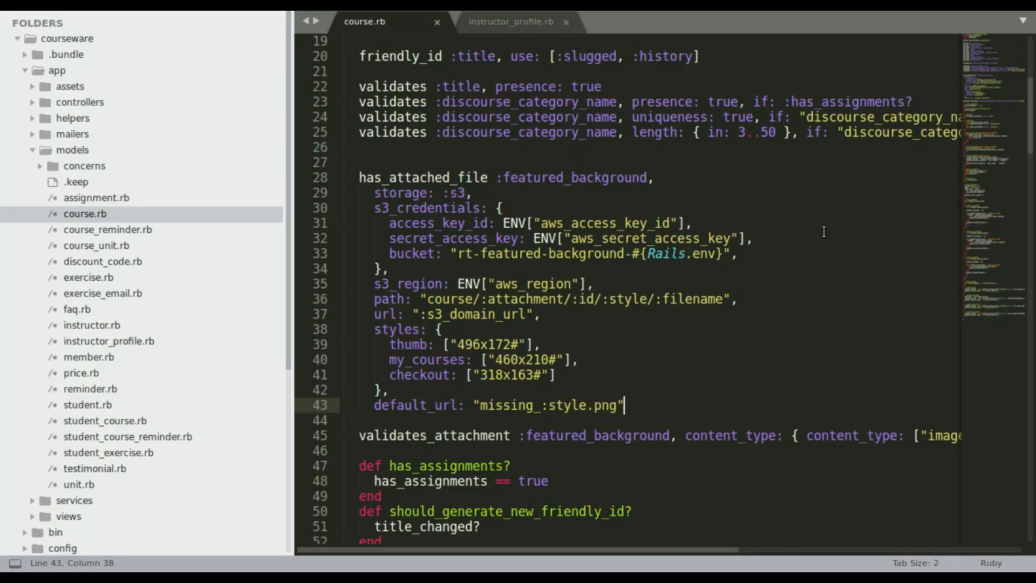
mouse_move(542, 179)
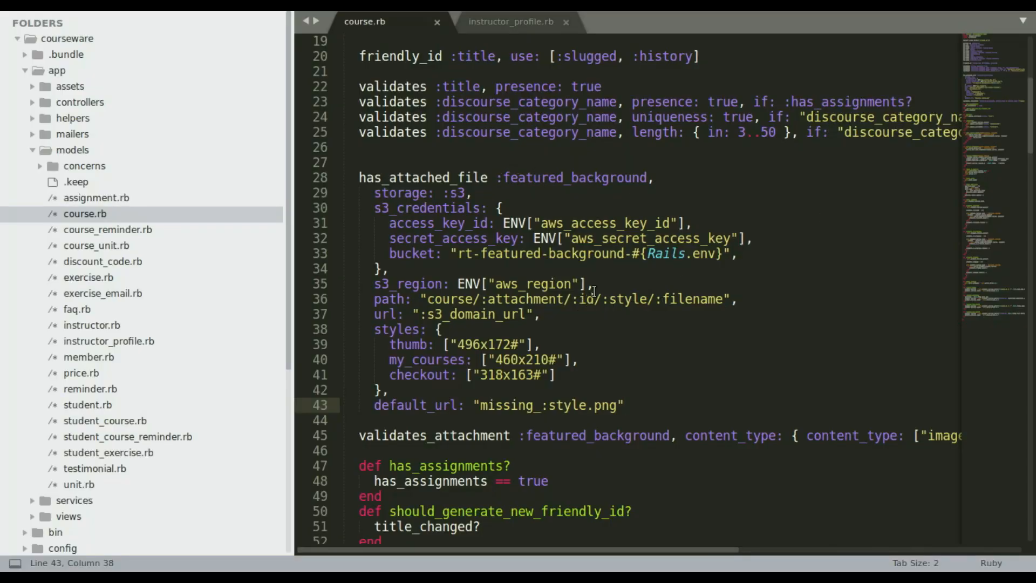
Add s3_protocol: "https" to the featured background attachment in course.rb, then move to instructor_profile.rb.
key("enter")
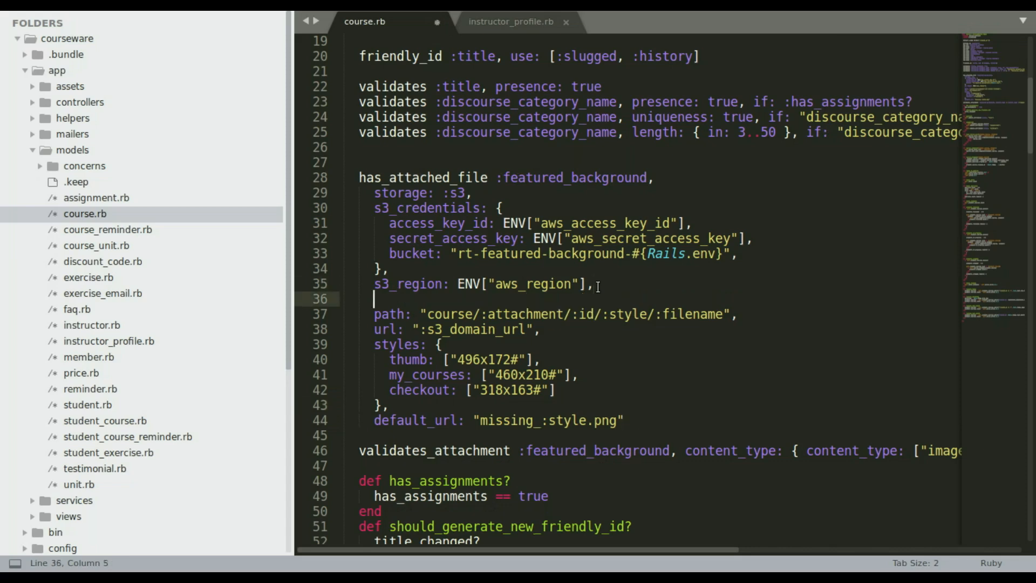
type("s3_protocol: \"https\",")
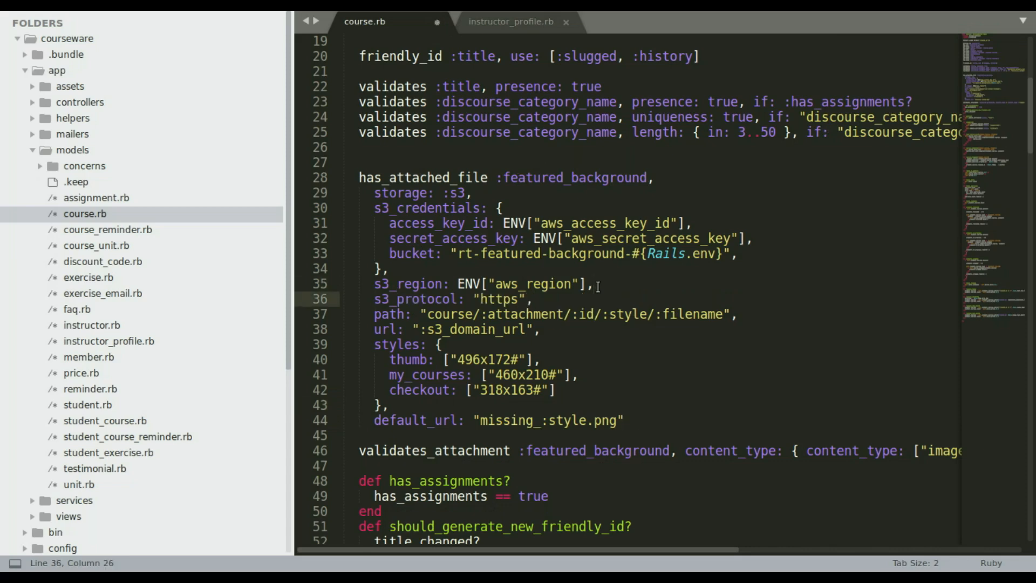
left_click(510, 21)
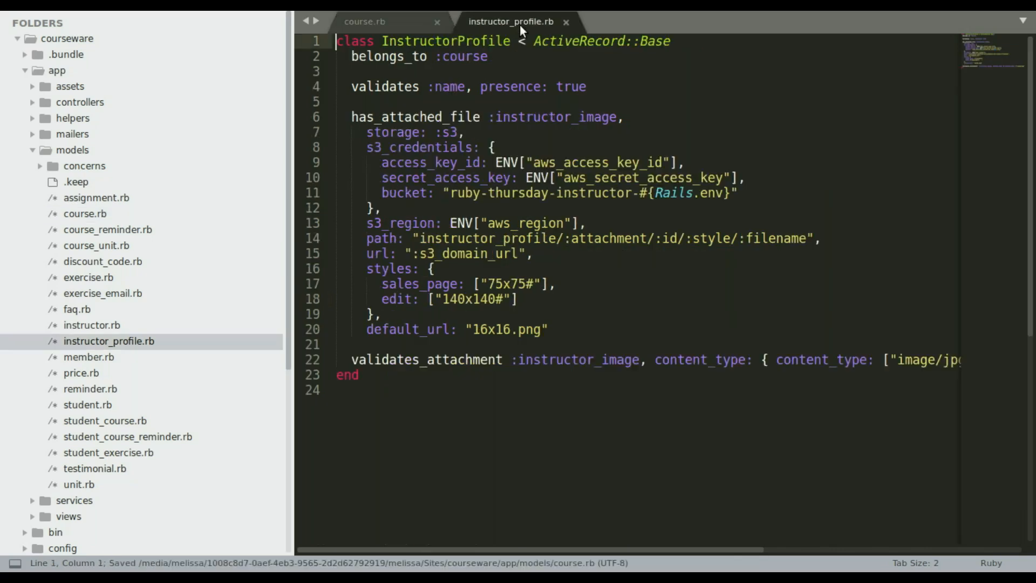
left_click(586, 223)
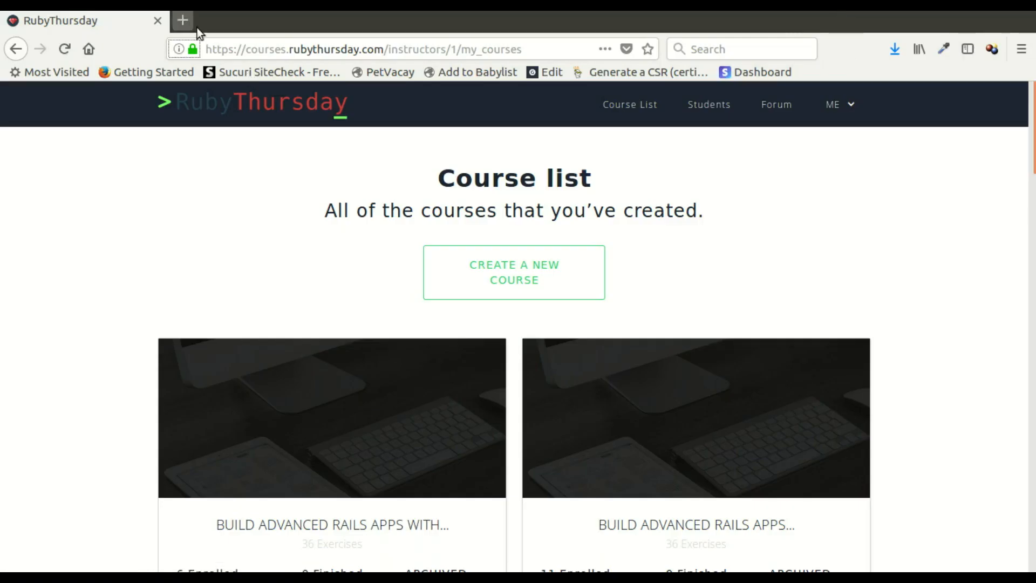
mouse_move(194, 55)
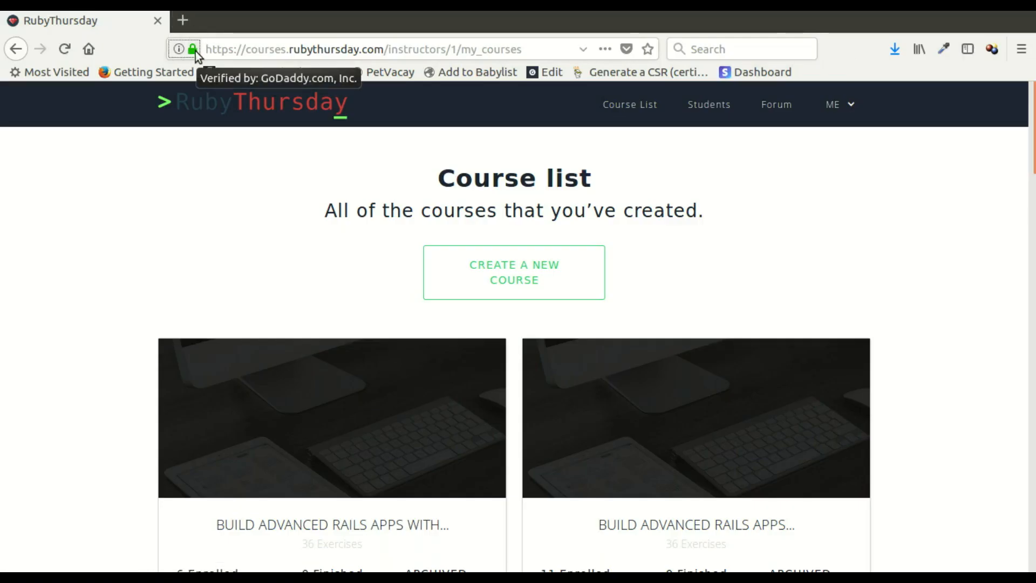
mouse_move(120, 150)
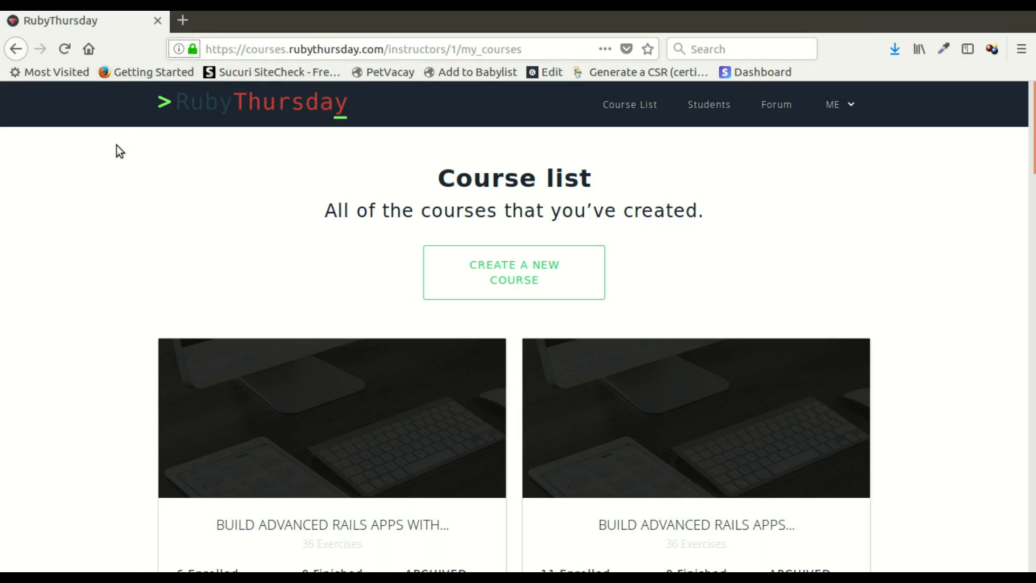